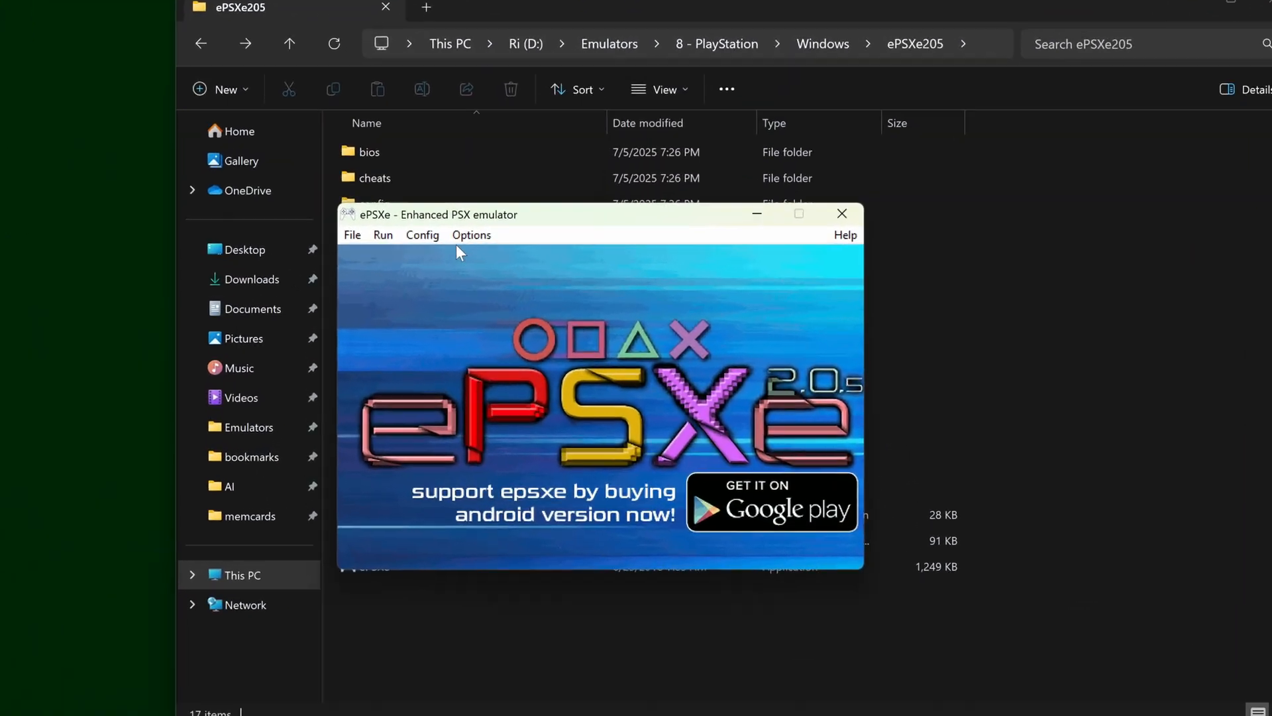
# - Enable 'Use individual memcards by game' in ePSXe's Memory Cards settings
pyautogui.click(421, 235)
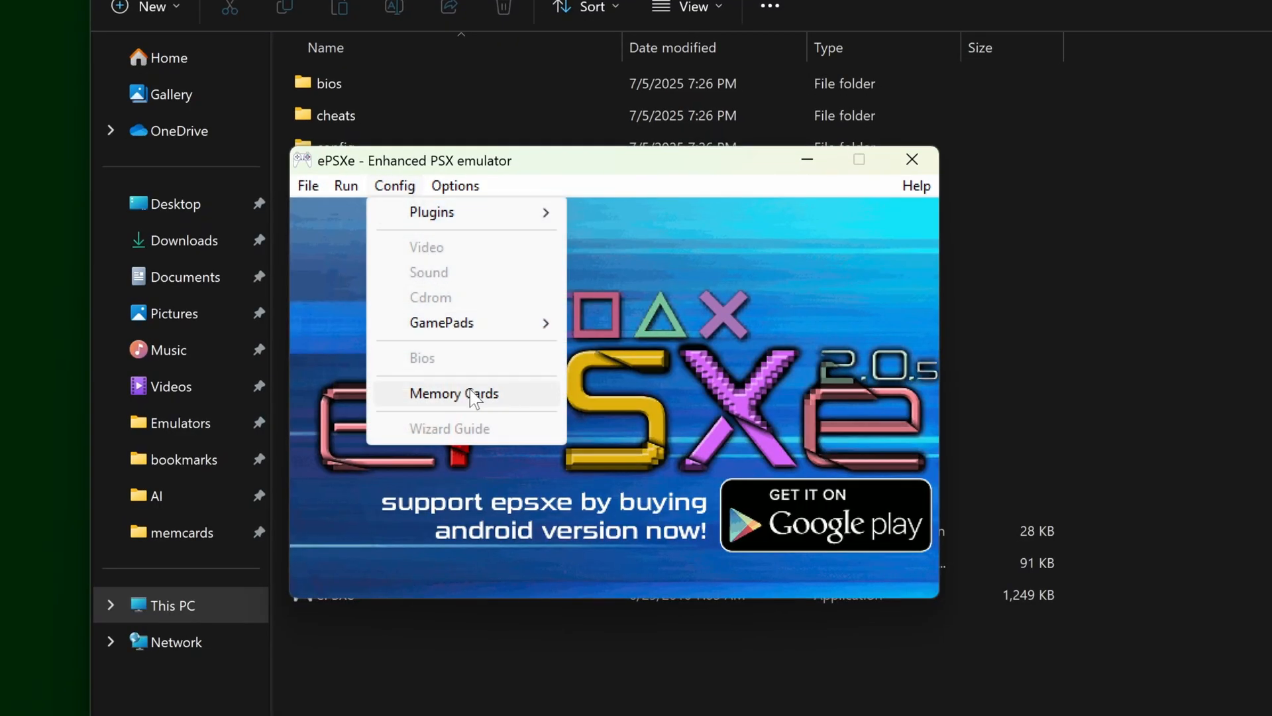
pyautogui.click(453, 394)
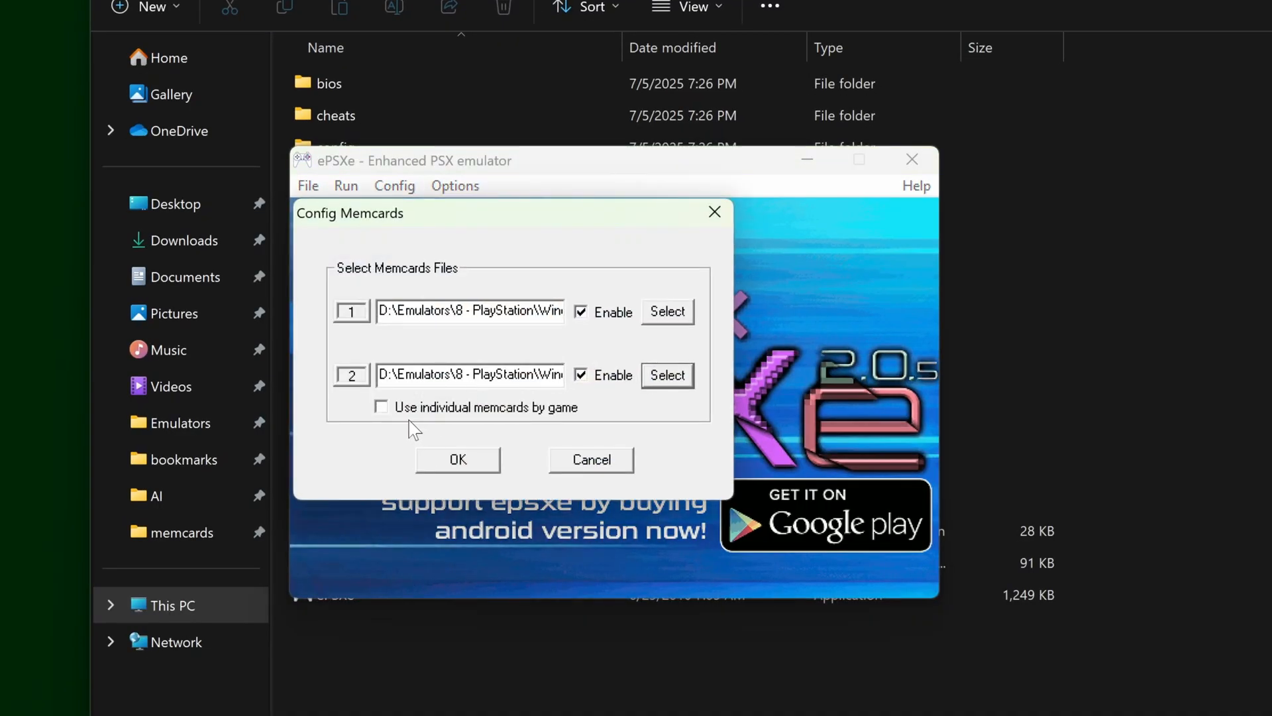
pyautogui.moveTo(551, 418)
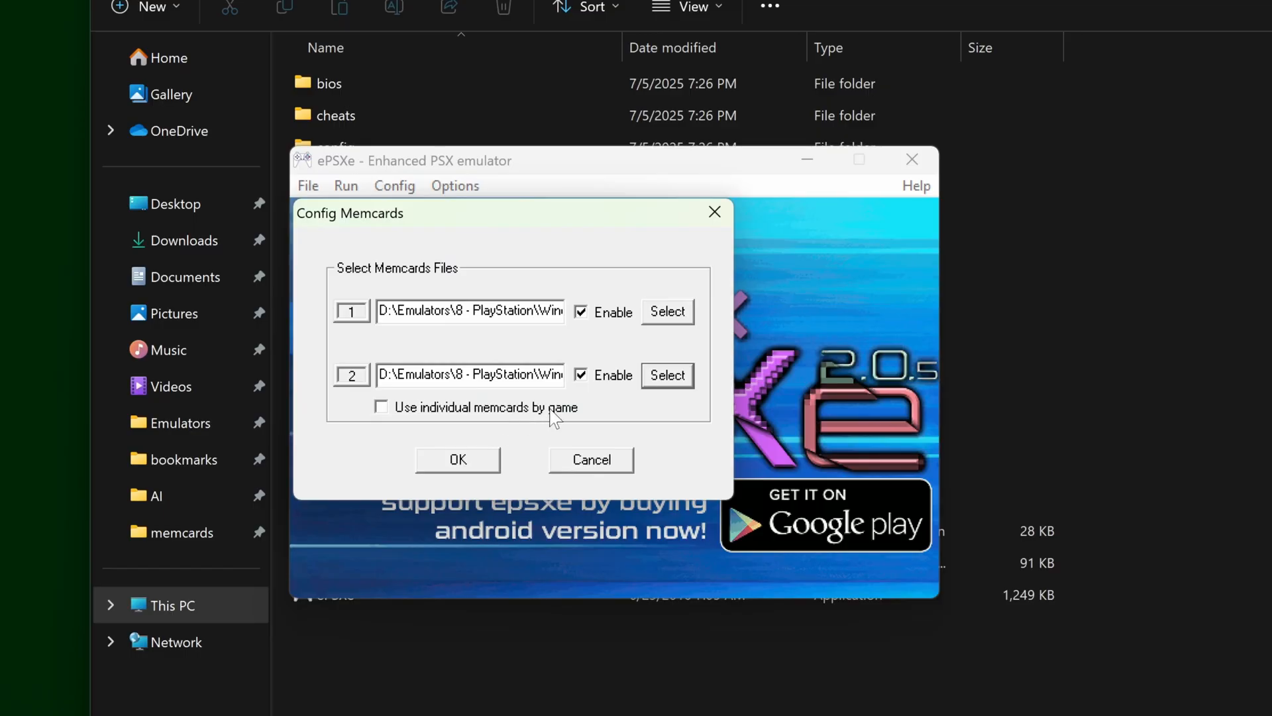
pyautogui.click(457, 460)
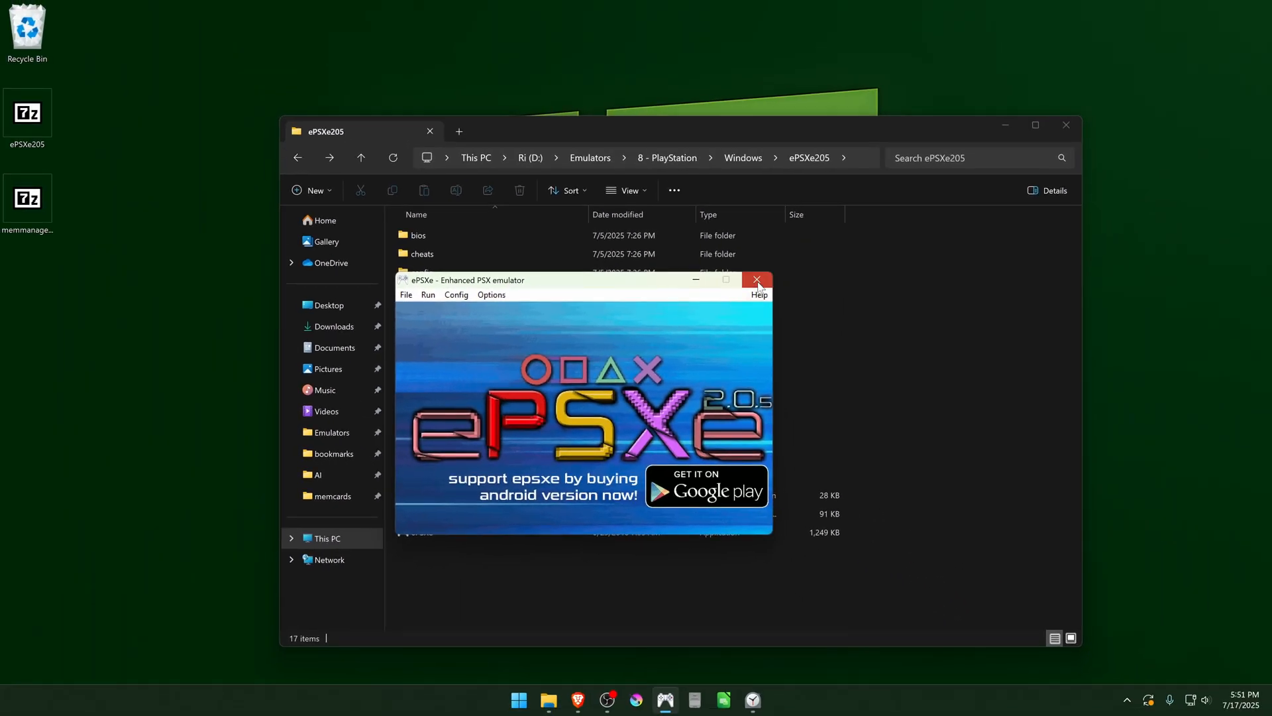
# - Close ePSXe and create a new 'games' folder inside the memcards folder
pyautogui.click(756, 280)
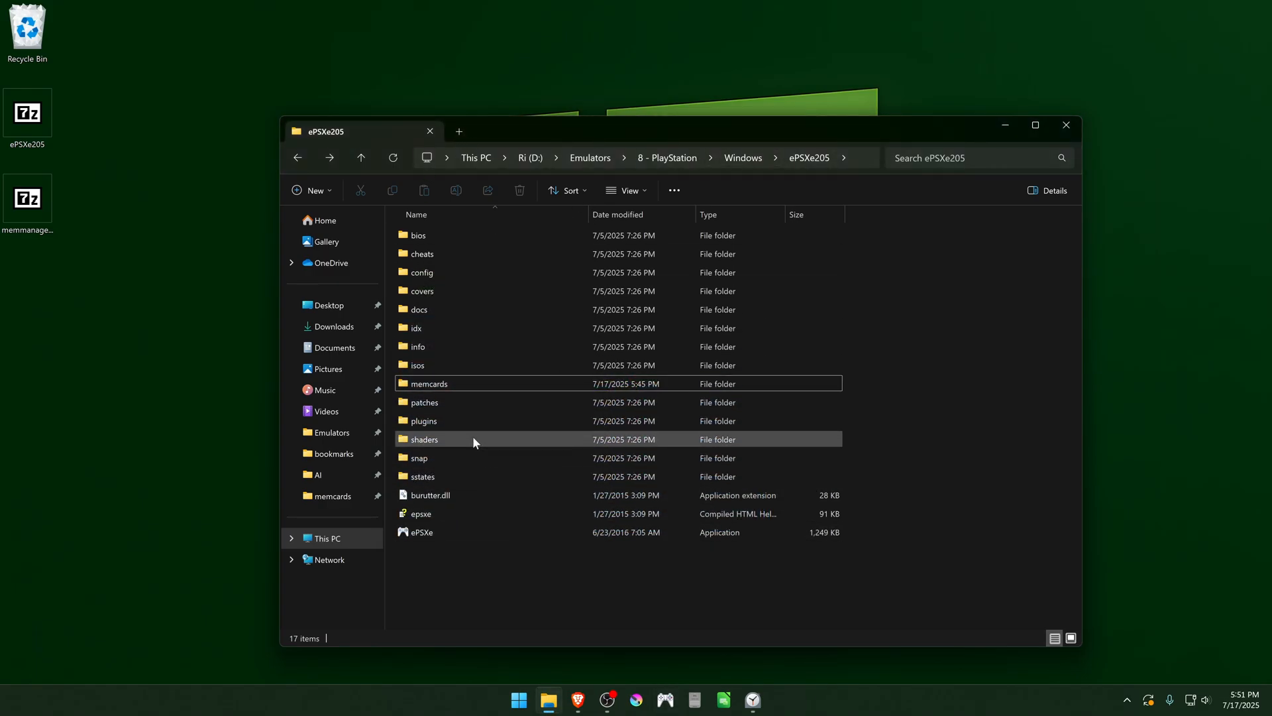
pyautogui.click(428, 383)
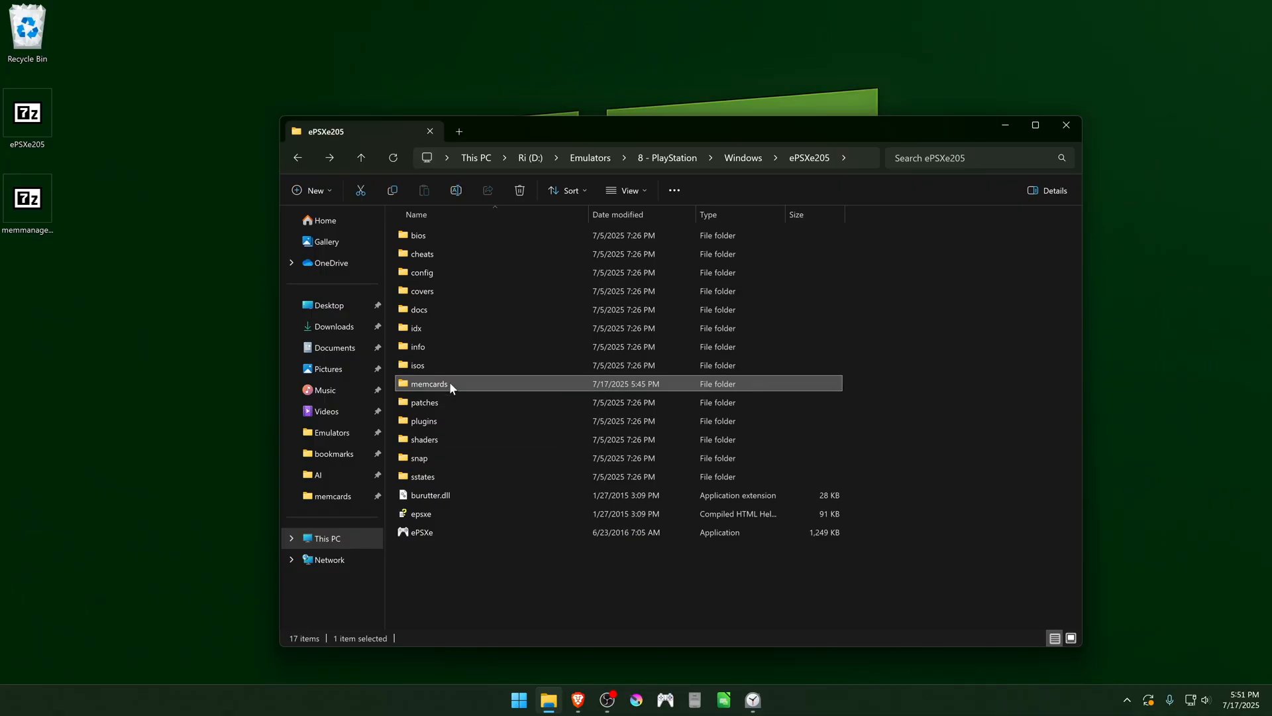
pyautogui.doubleClick(428, 383)
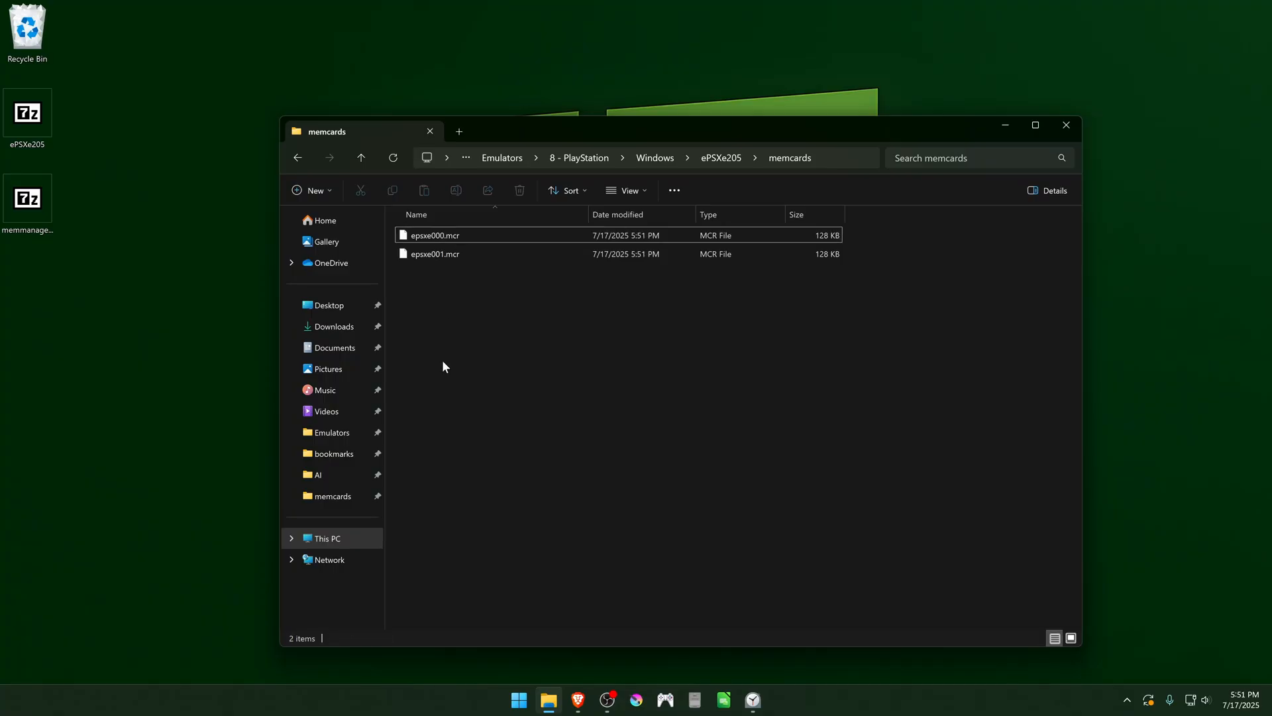
pyautogui.rightClick(443, 365)
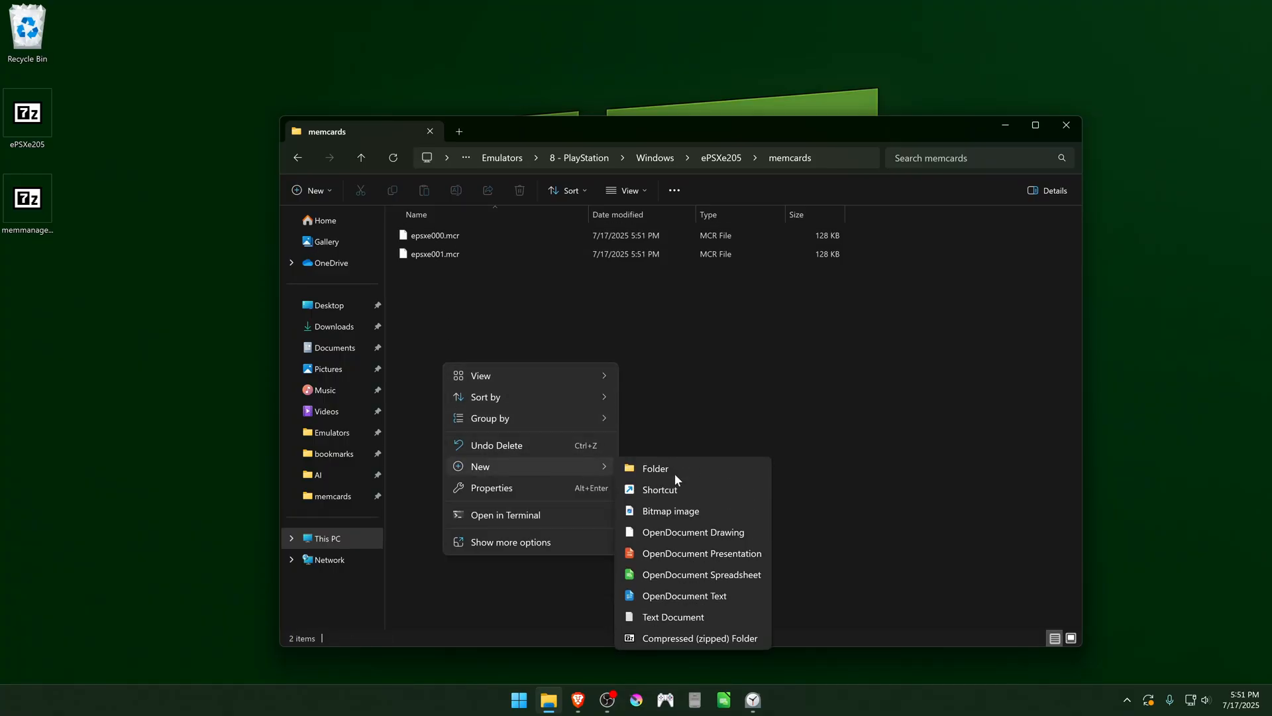
pyautogui.click(654, 468)
pyautogui.write('games')
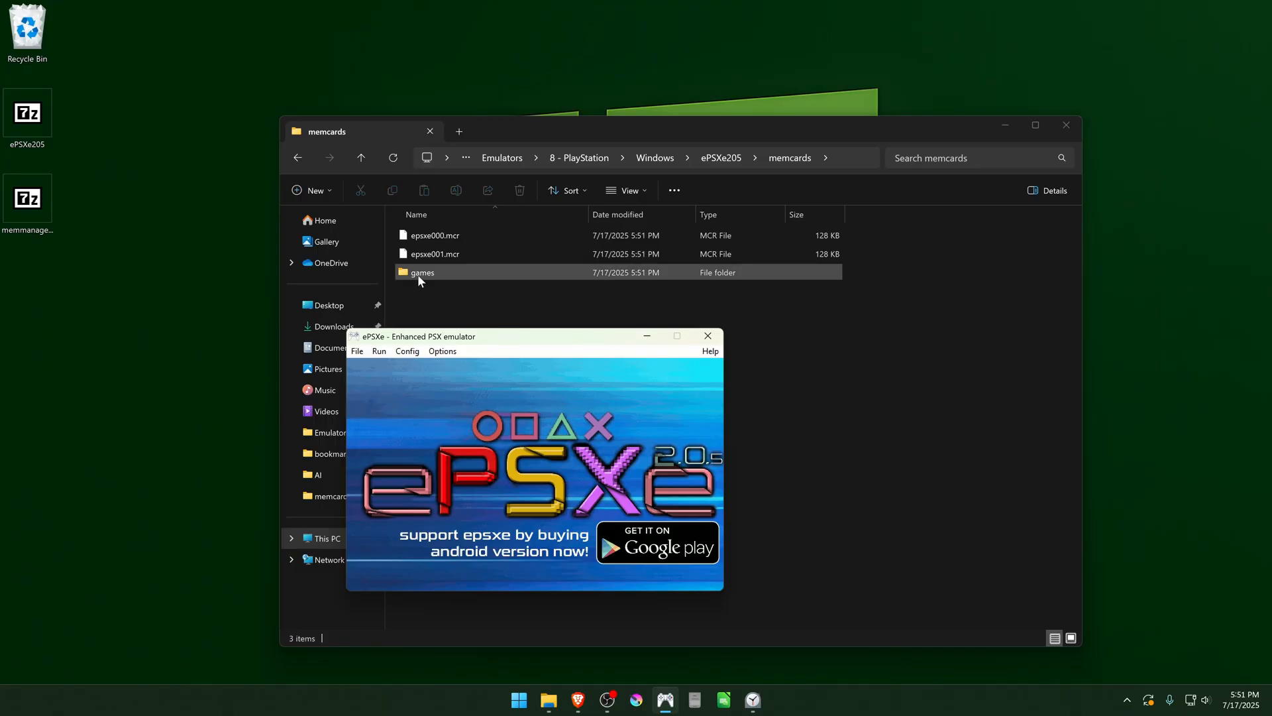
# - View the two SCUS_949.00 card files in the games folder and return to memcards
pyautogui.doubleClick(421, 272)
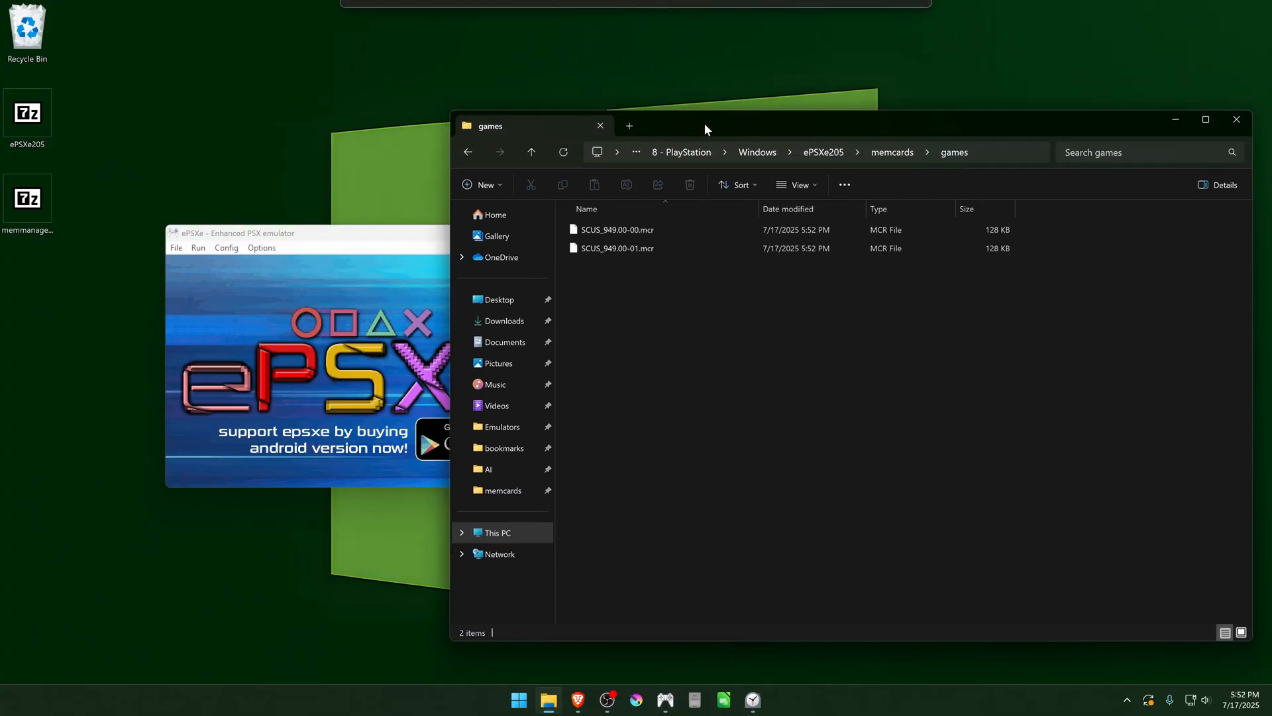
pyautogui.moveTo(644, 326)
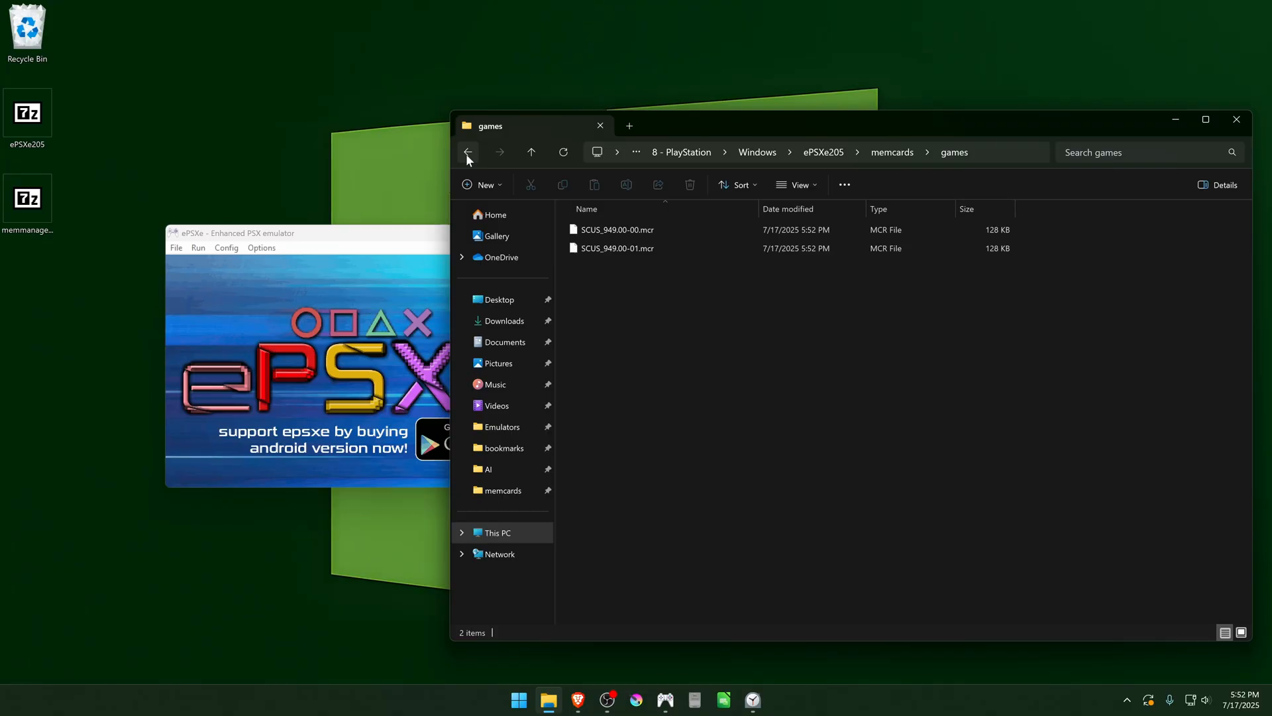
pyautogui.click(467, 151)
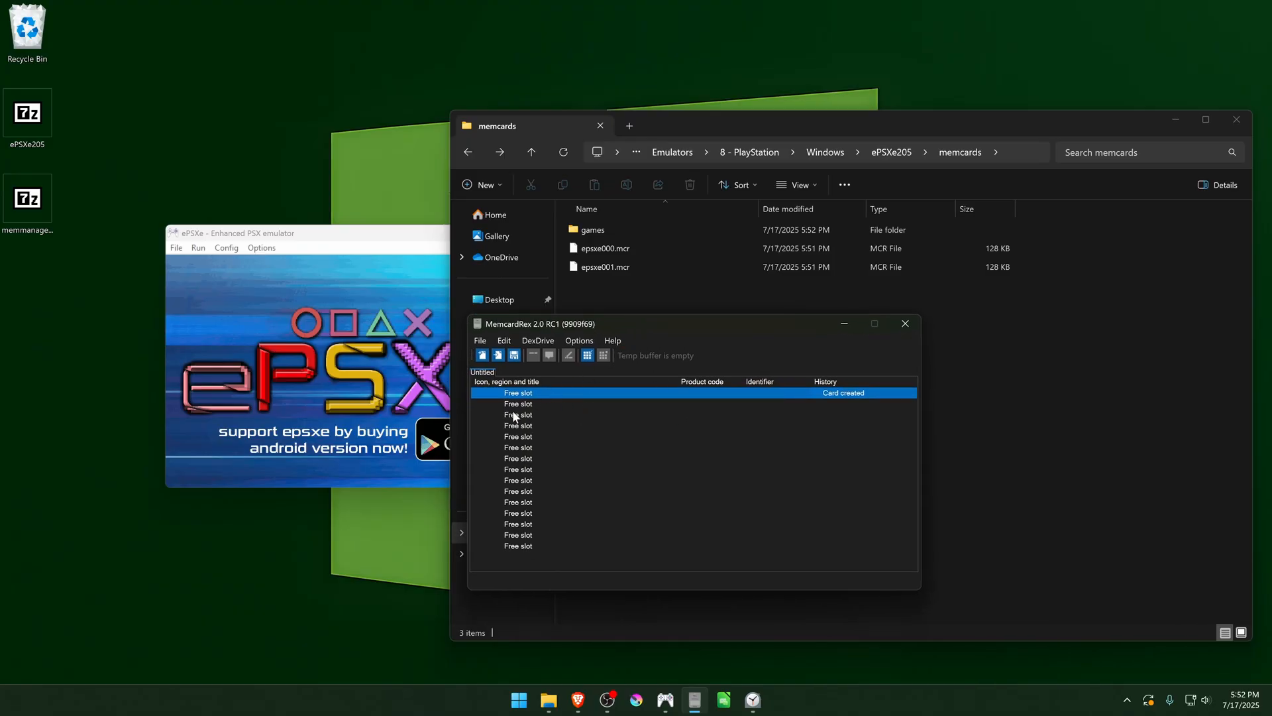
pyautogui.moveTo(650, 444)
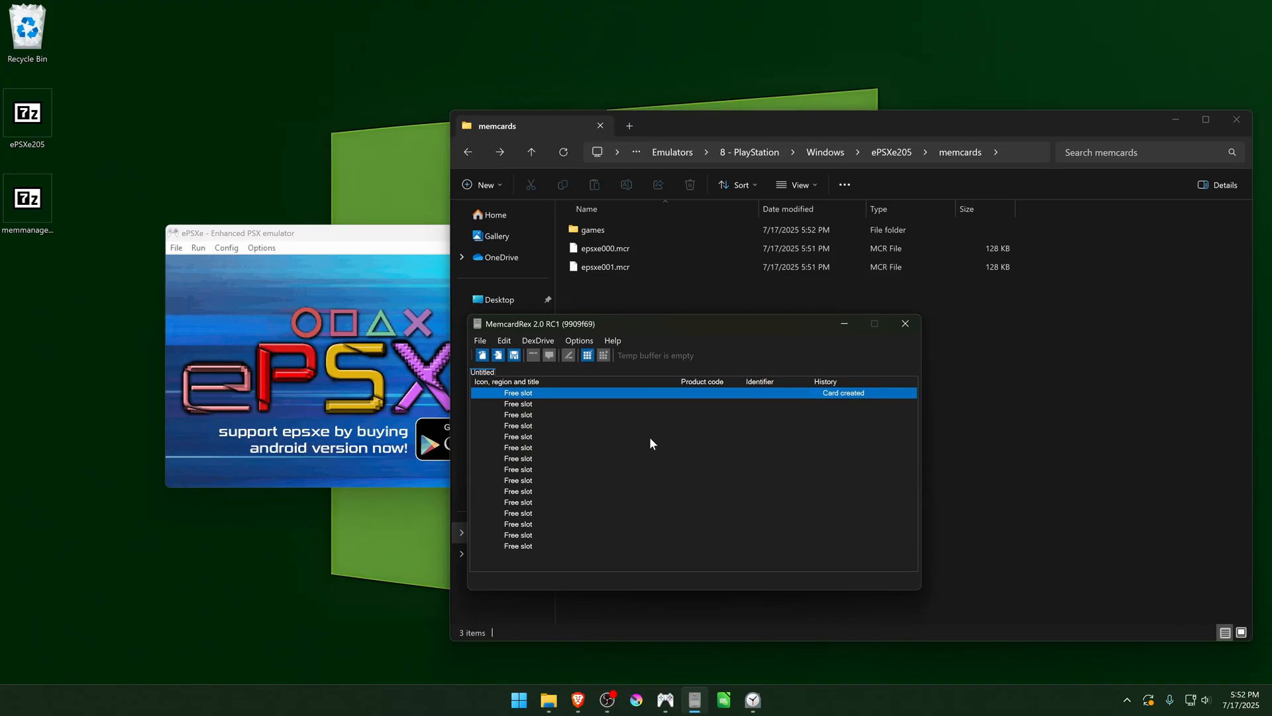
pyautogui.moveTo(623, 374)
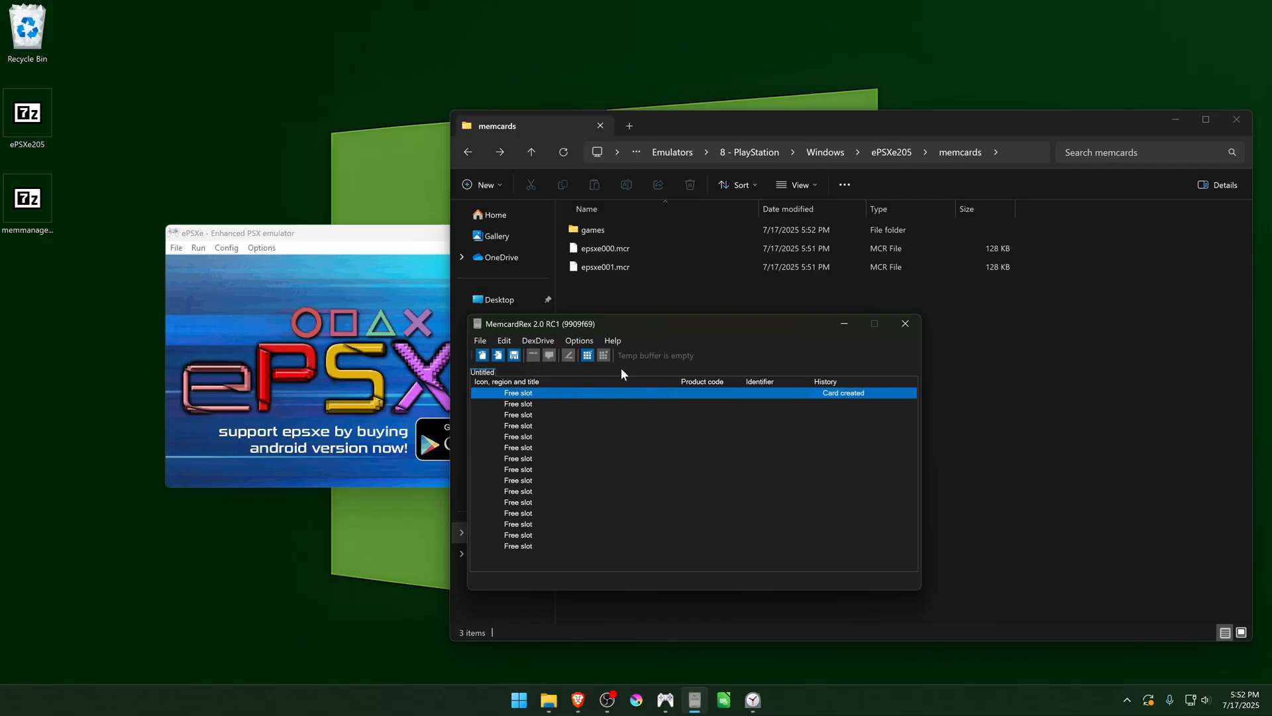
# - Copy the Crash (2%) save from the epsxe000 card into the temp buffer
pyautogui.click(604, 266)
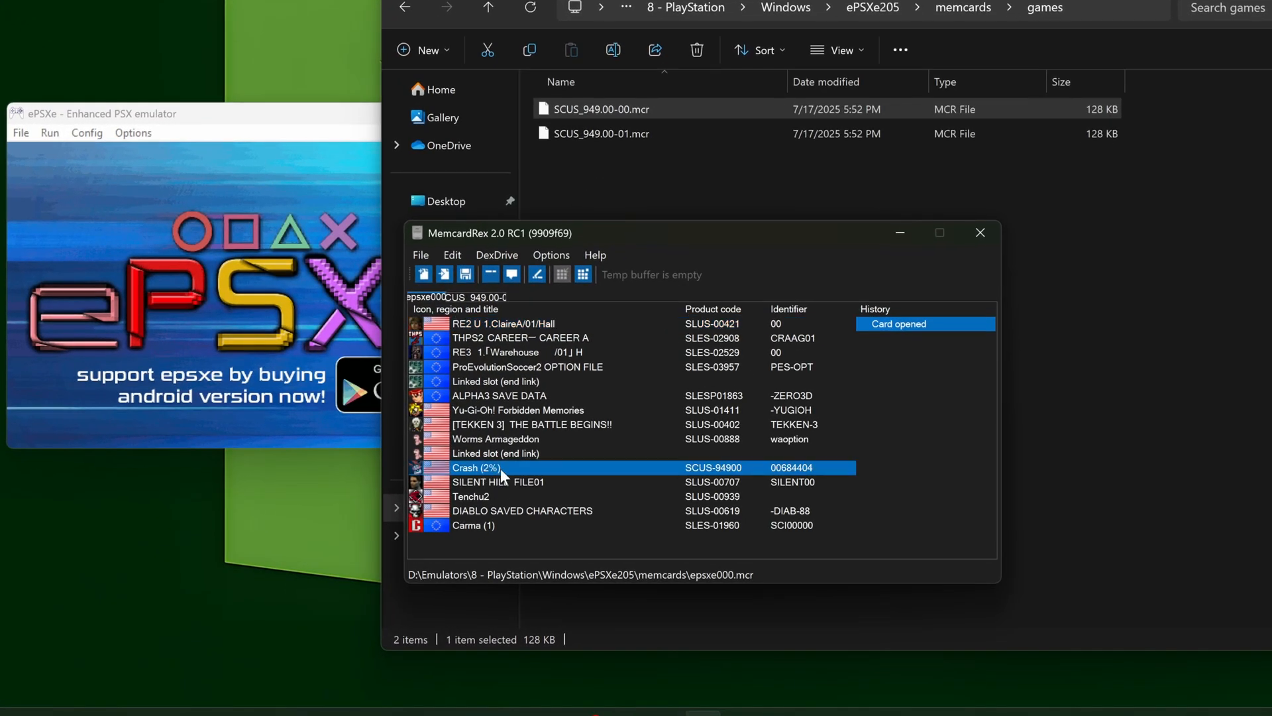
pyautogui.rightClick(477, 468)
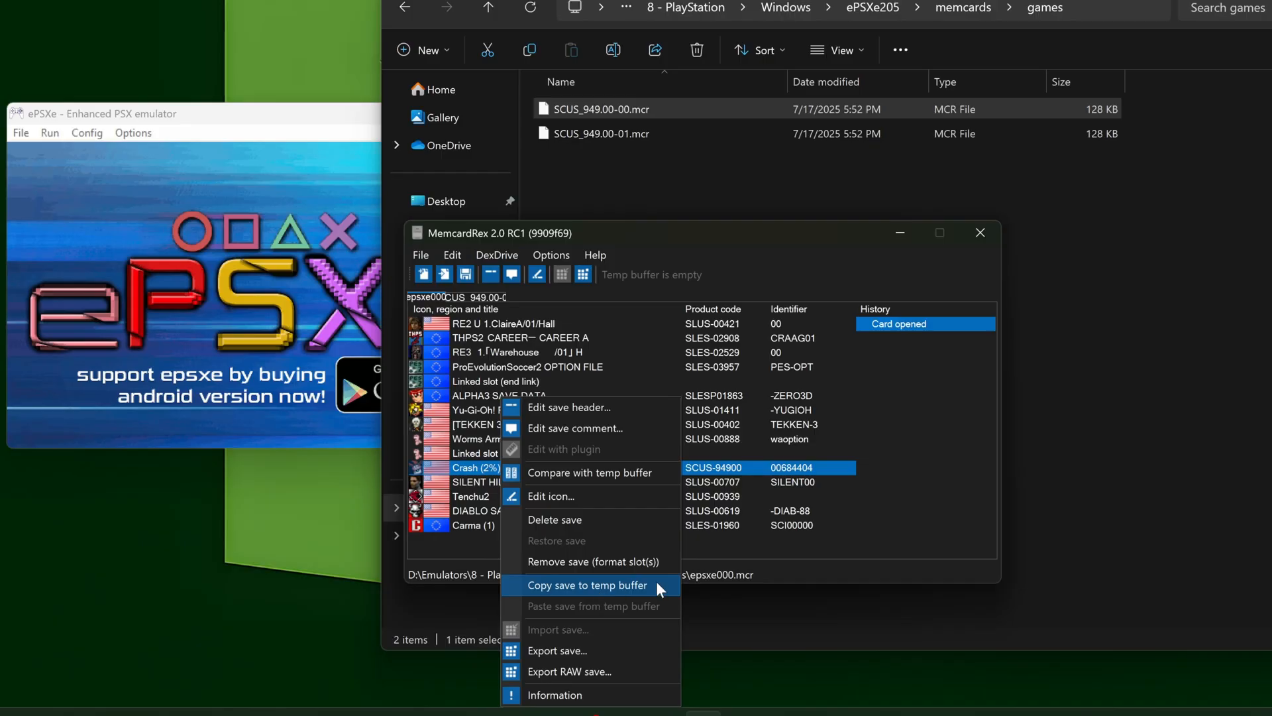
pyautogui.click(587, 585)
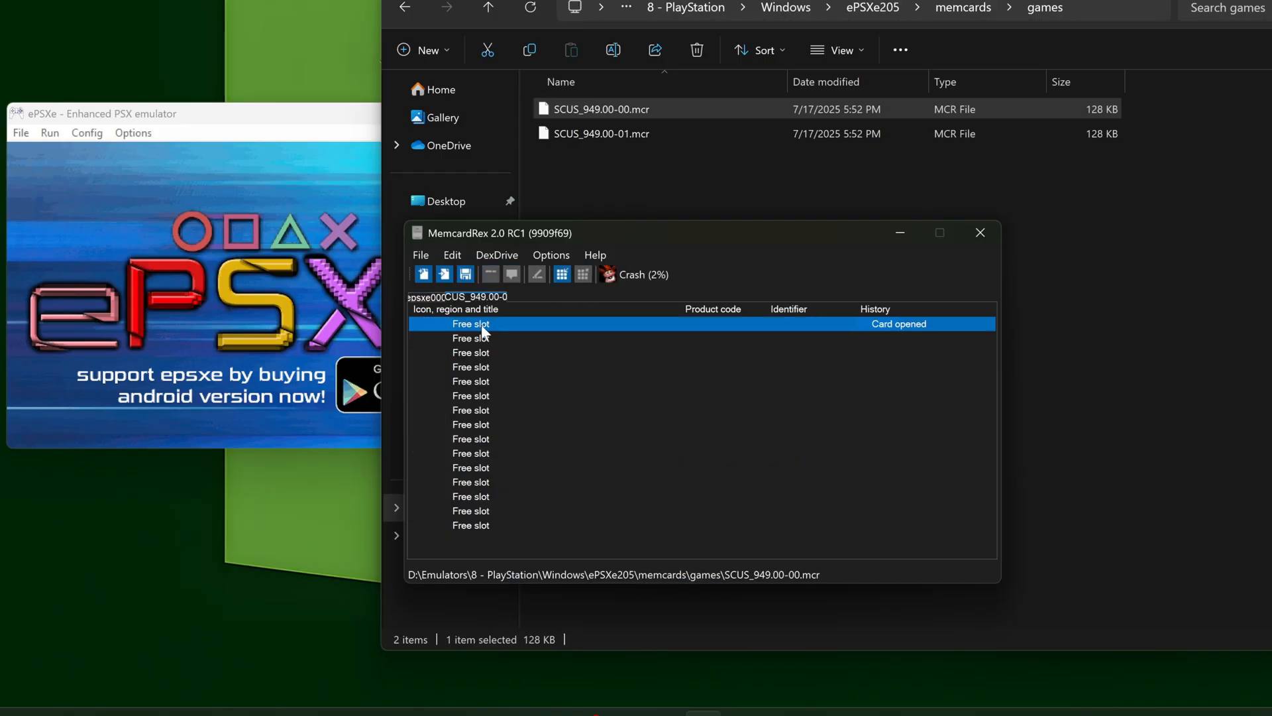
# - Paste the Crash (2%) save into the first free slot of the SCUS_949.00-00 card
pyautogui.rightClick(470, 324)
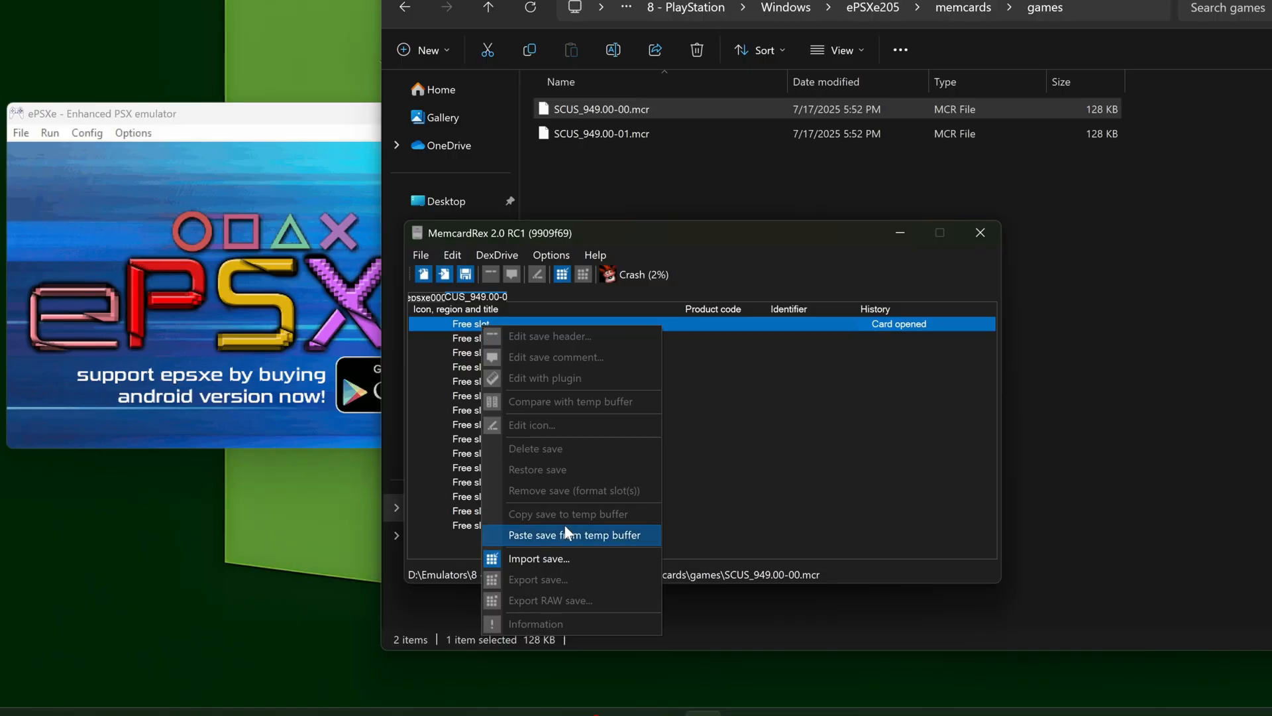
pyautogui.click(575, 534)
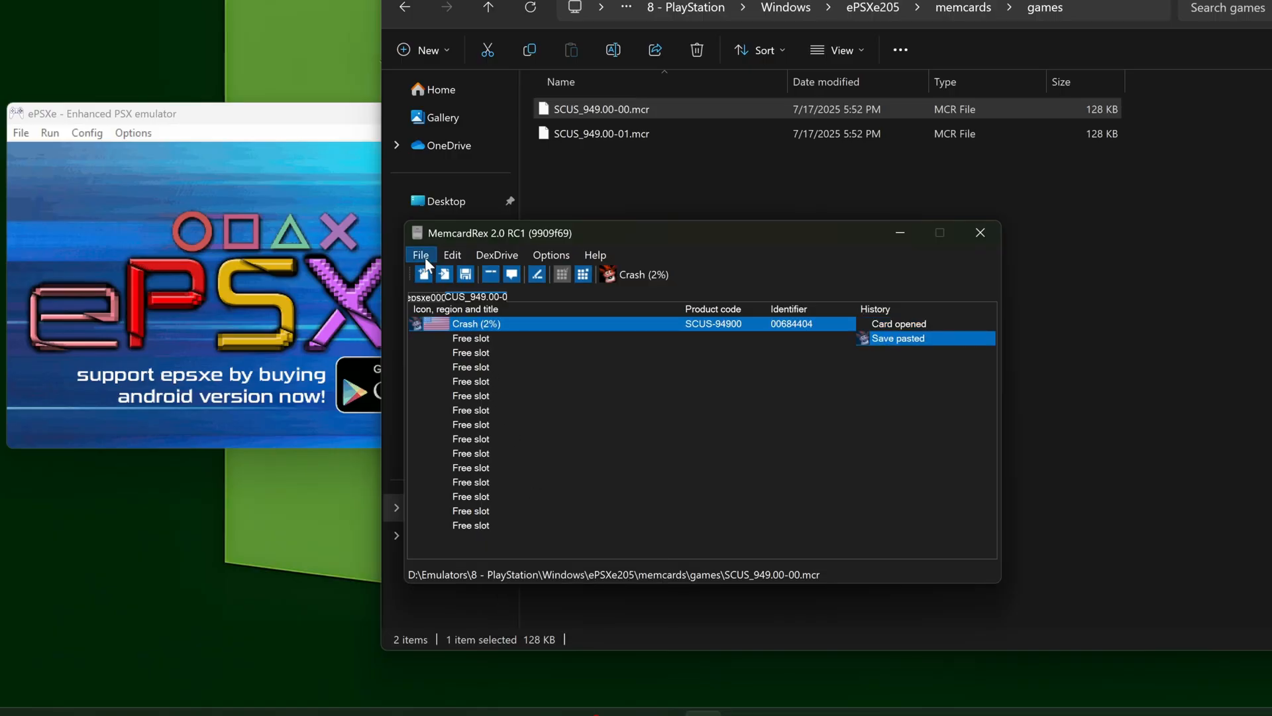
pyautogui.click(420, 254)
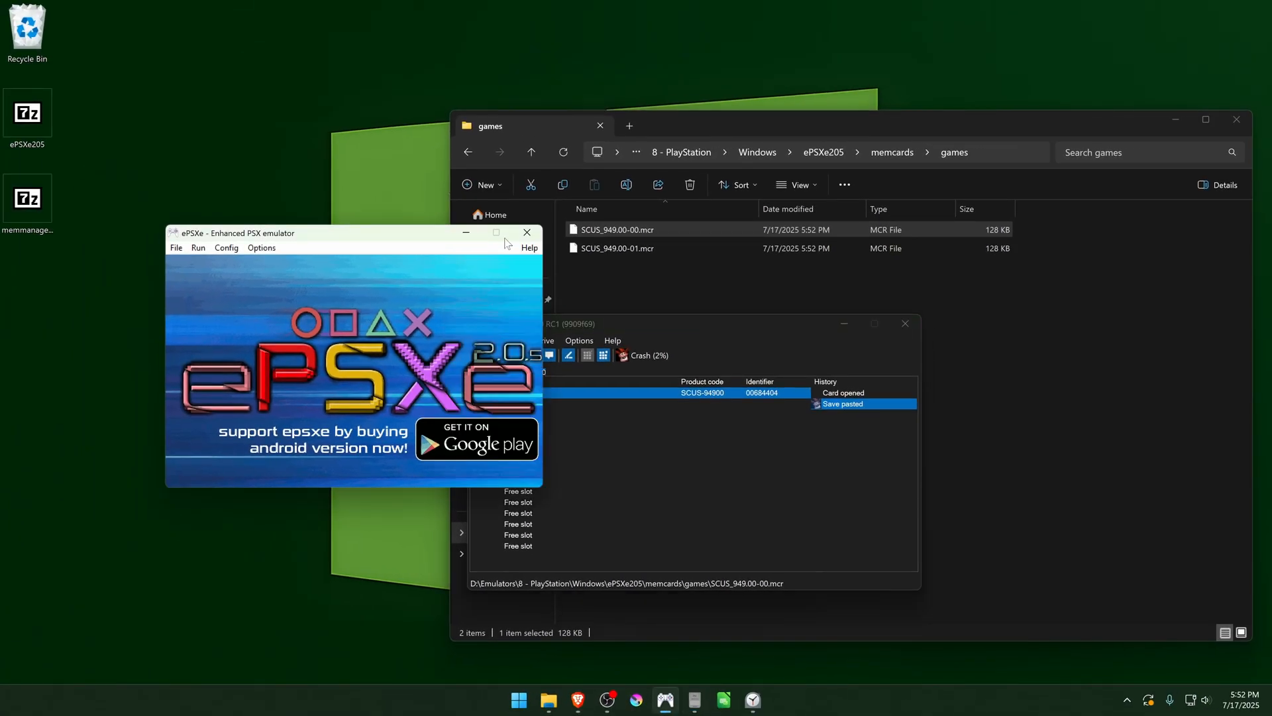
# - Close ePSXe, return to the games folder and bring MemcardRex back up
pyautogui.click(526, 234)
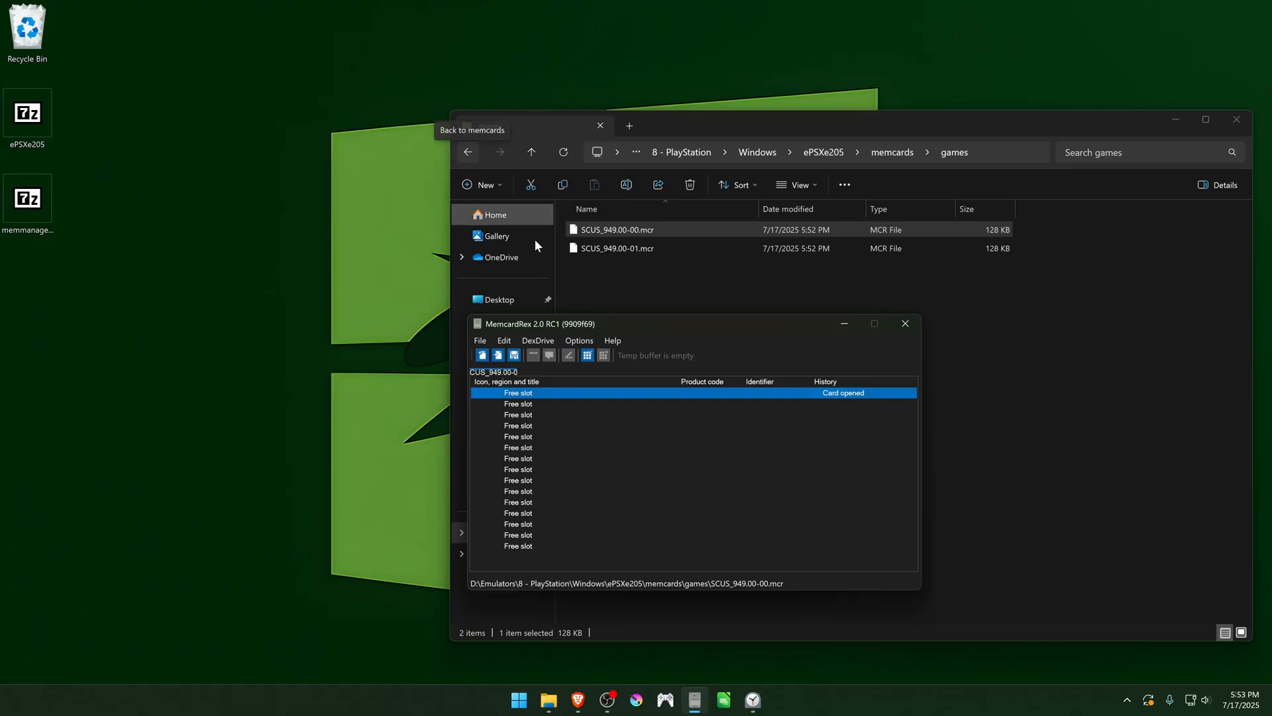
pyautogui.click(467, 153)
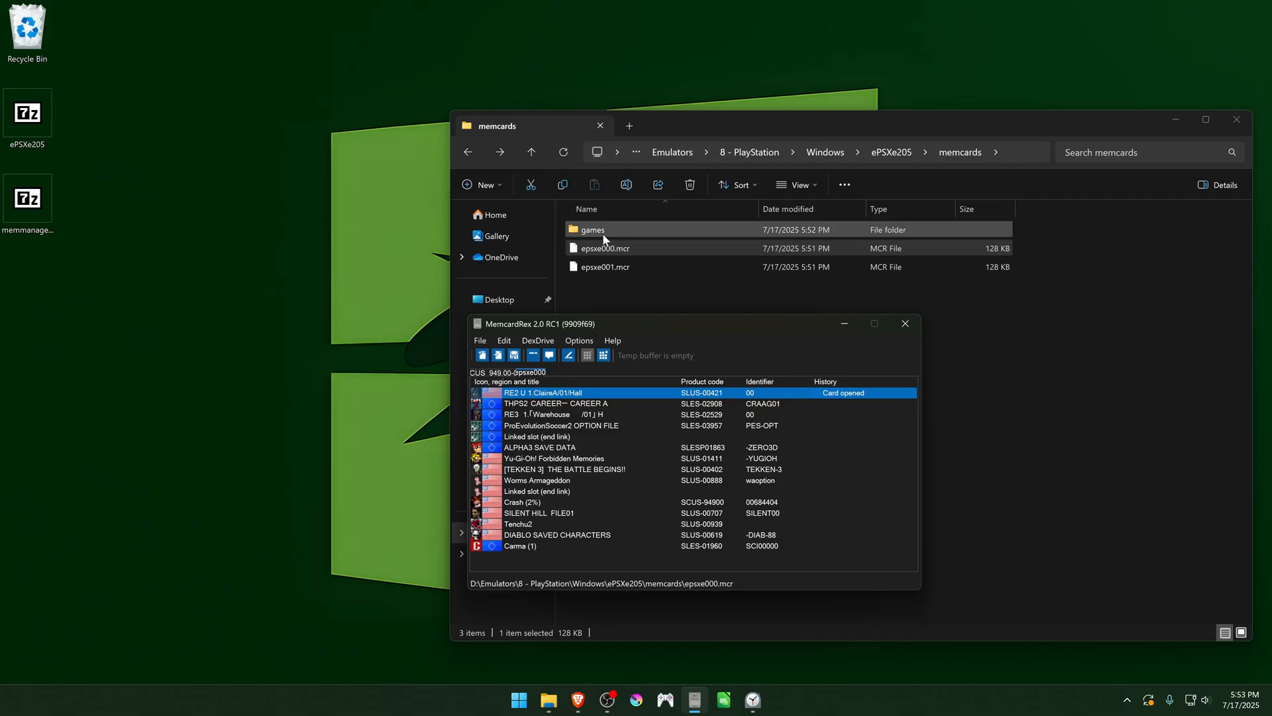
pyautogui.doubleClick(591, 230)
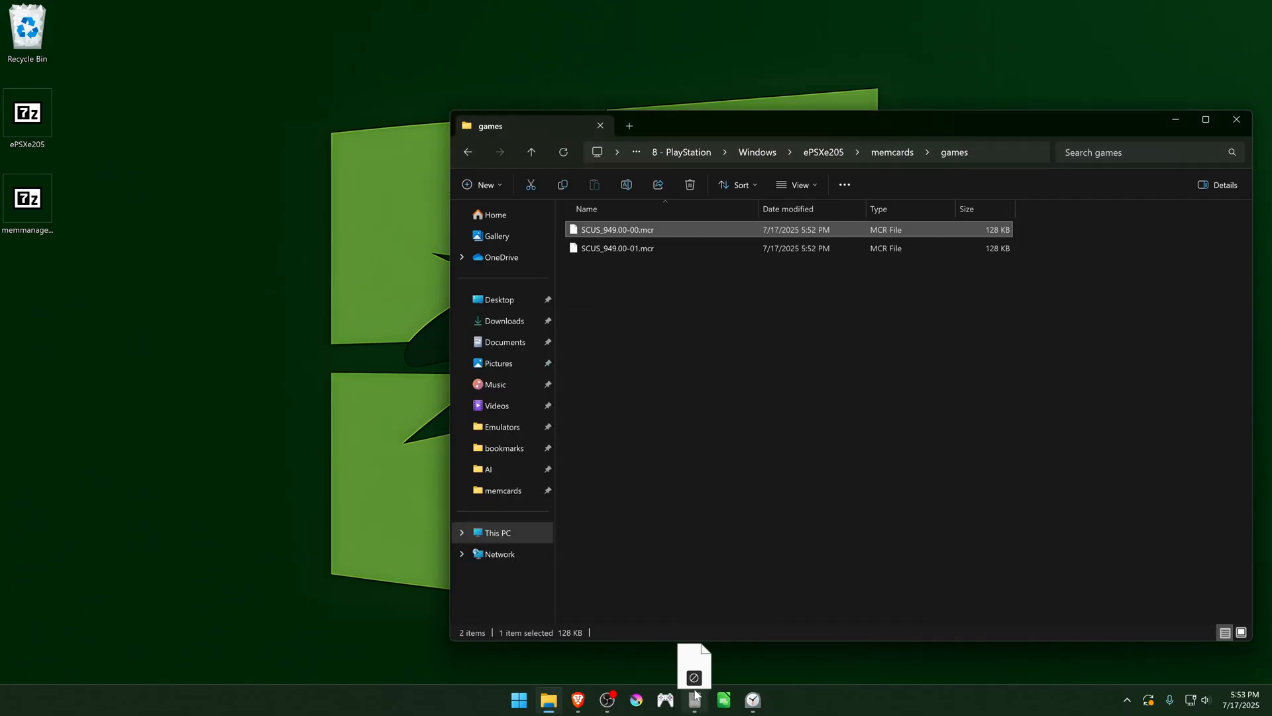
pyautogui.click(693, 699)
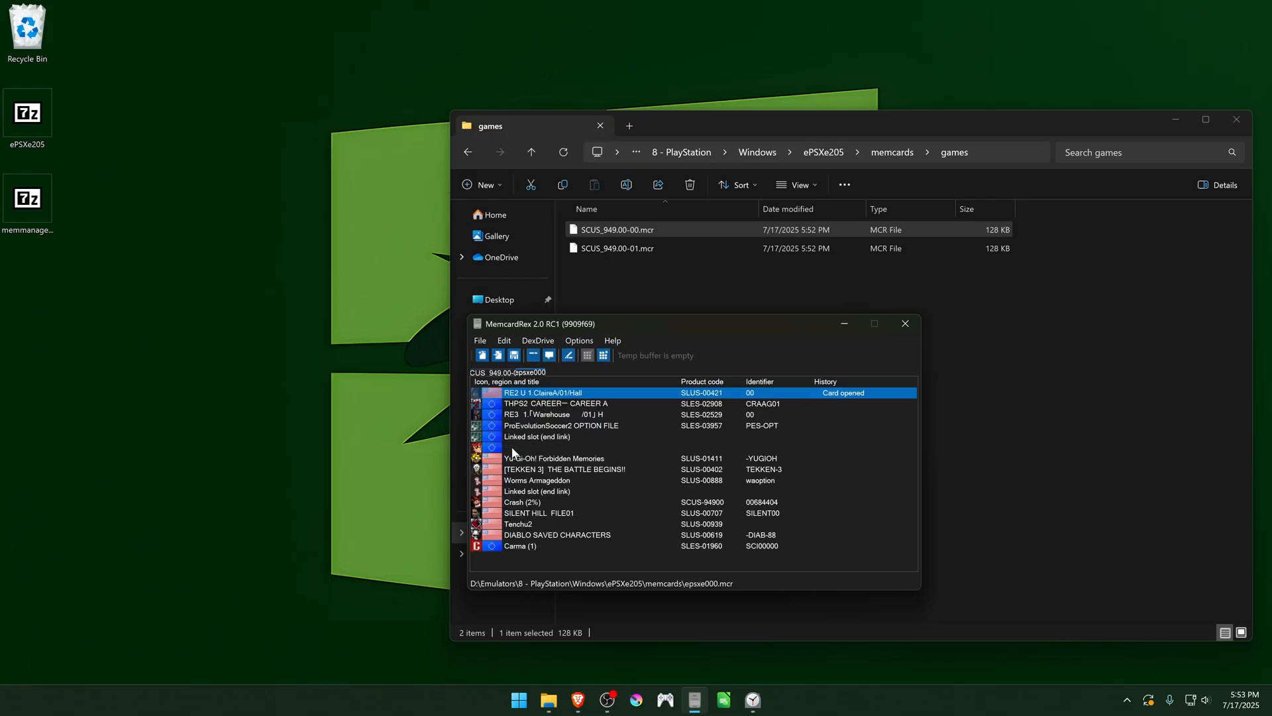
# - Copy Crash (2%) into the SCUS_949.00-00 card, save the card and close the editor
pyautogui.rightClick(521, 501)
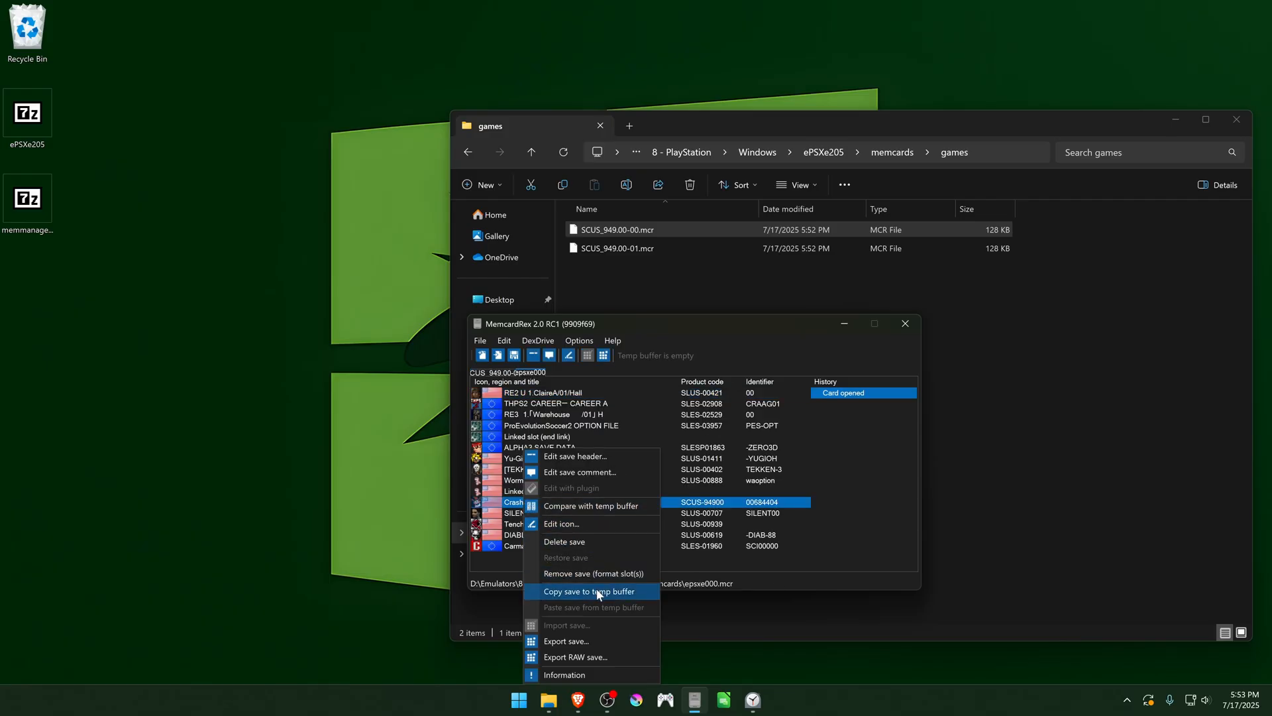
pyautogui.click(591, 591)
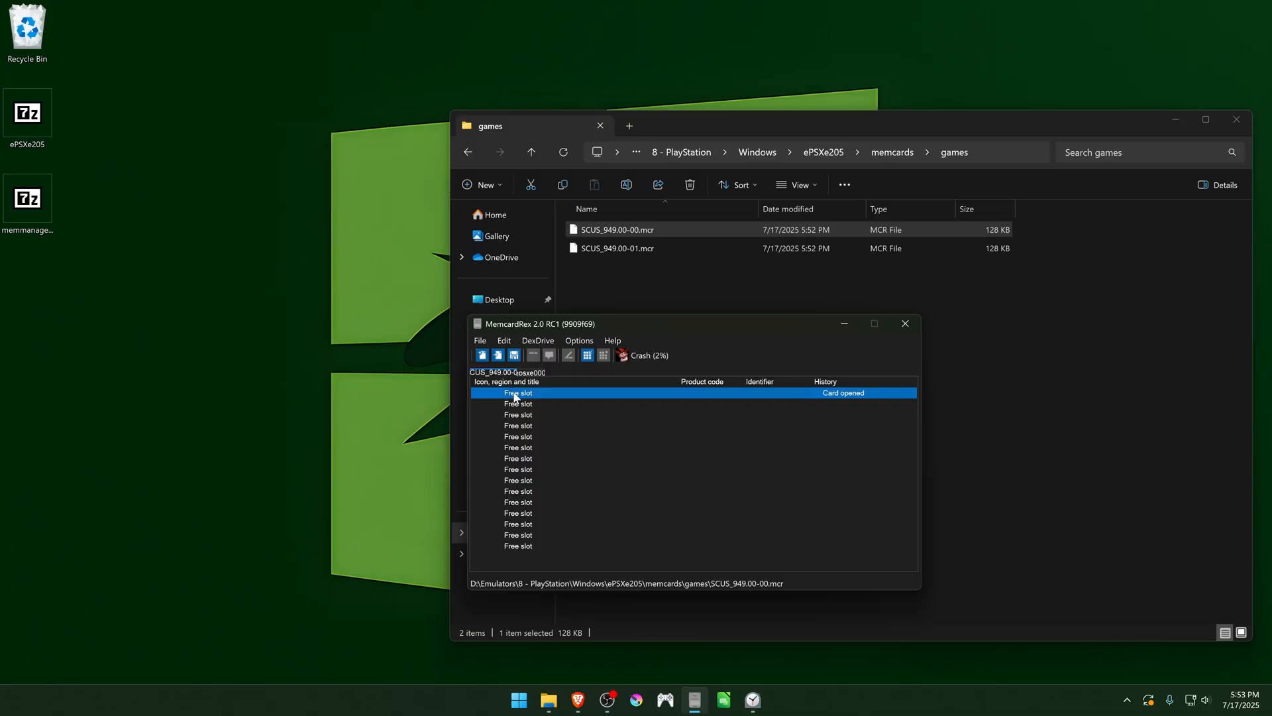
pyautogui.click(548, 355)
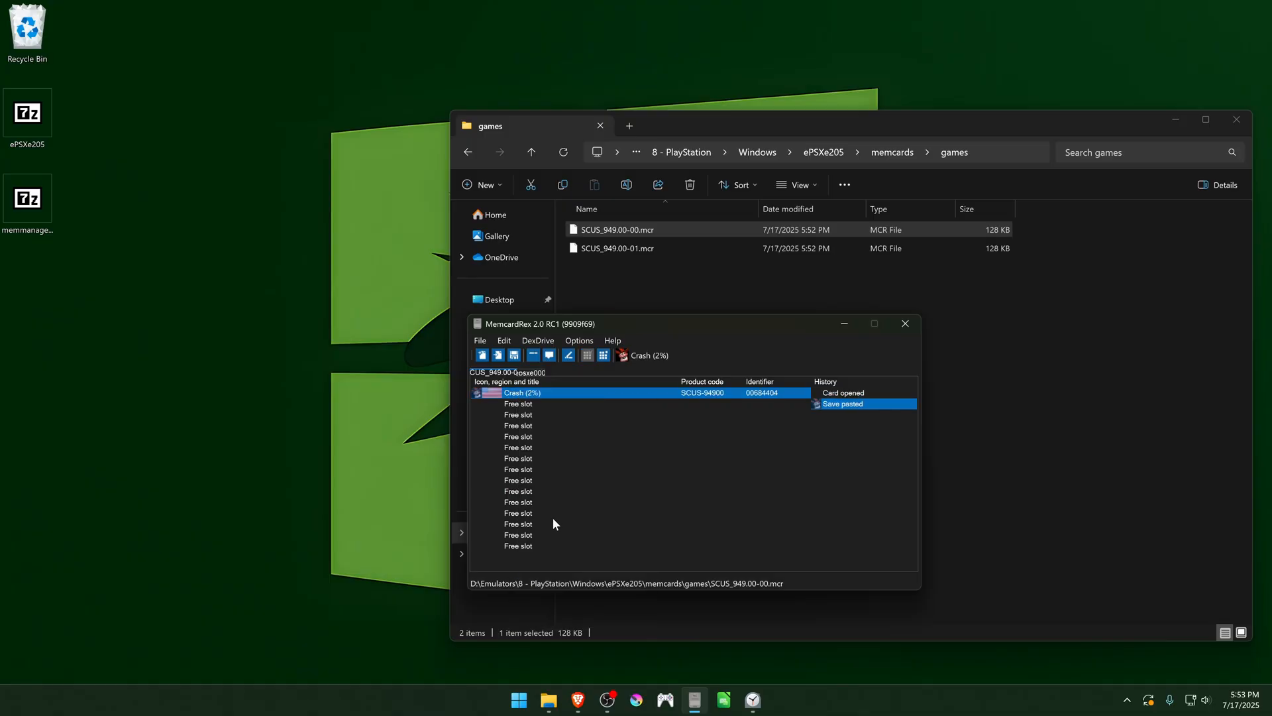
pyautogui.click(479, 340)
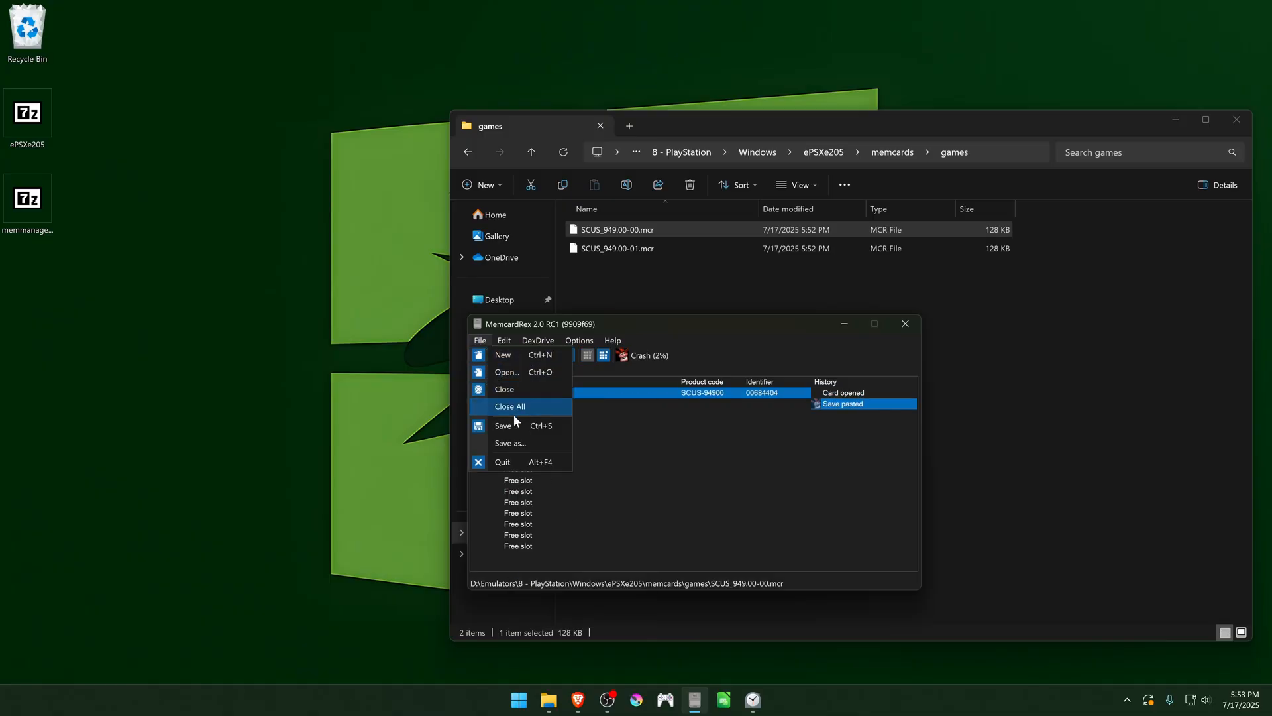
pyautogui.click(504, 425)
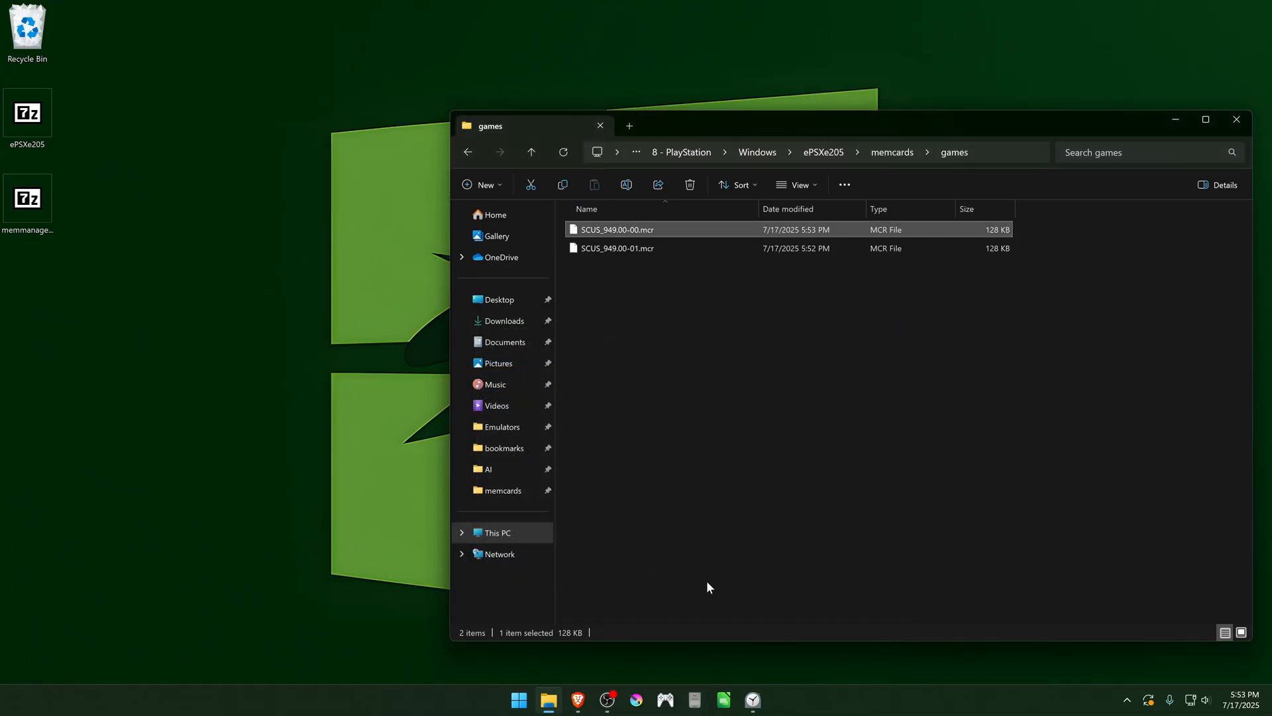
# - Relaunch ePSXe and show its game list with Crash Bandicoot
pyautogui.click(664, 698)
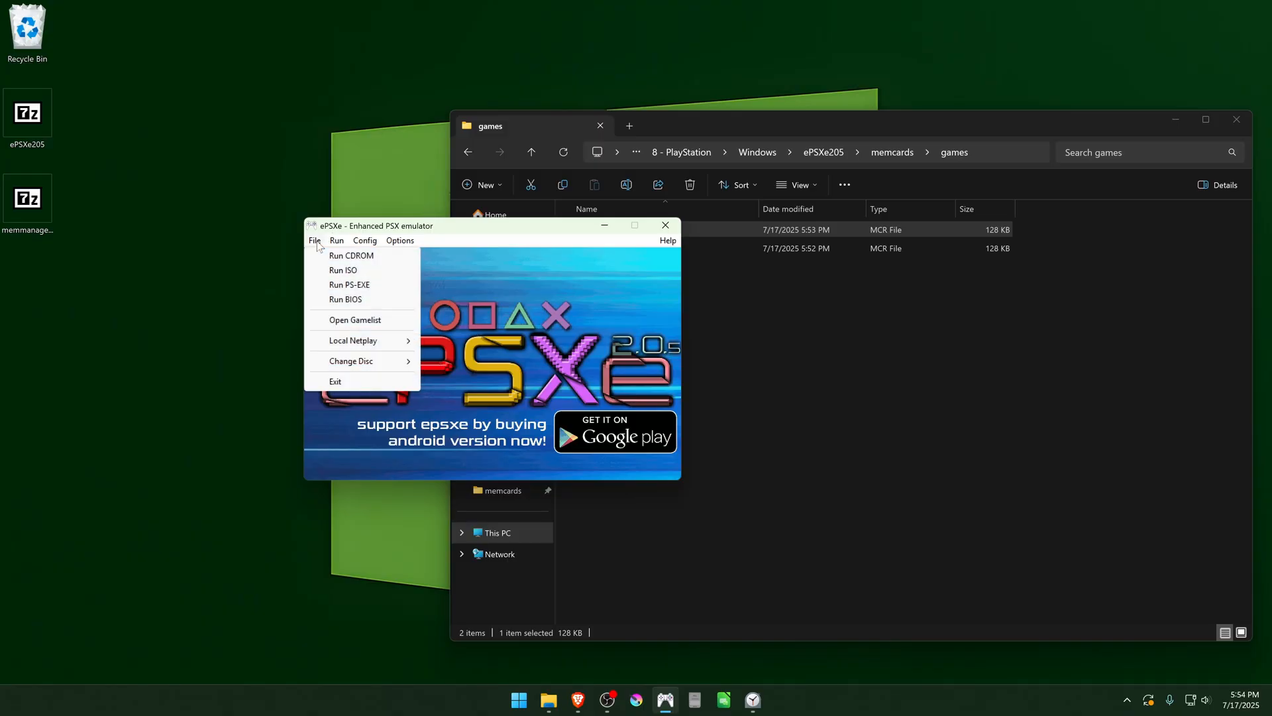
pyautogui.click(355, 320)
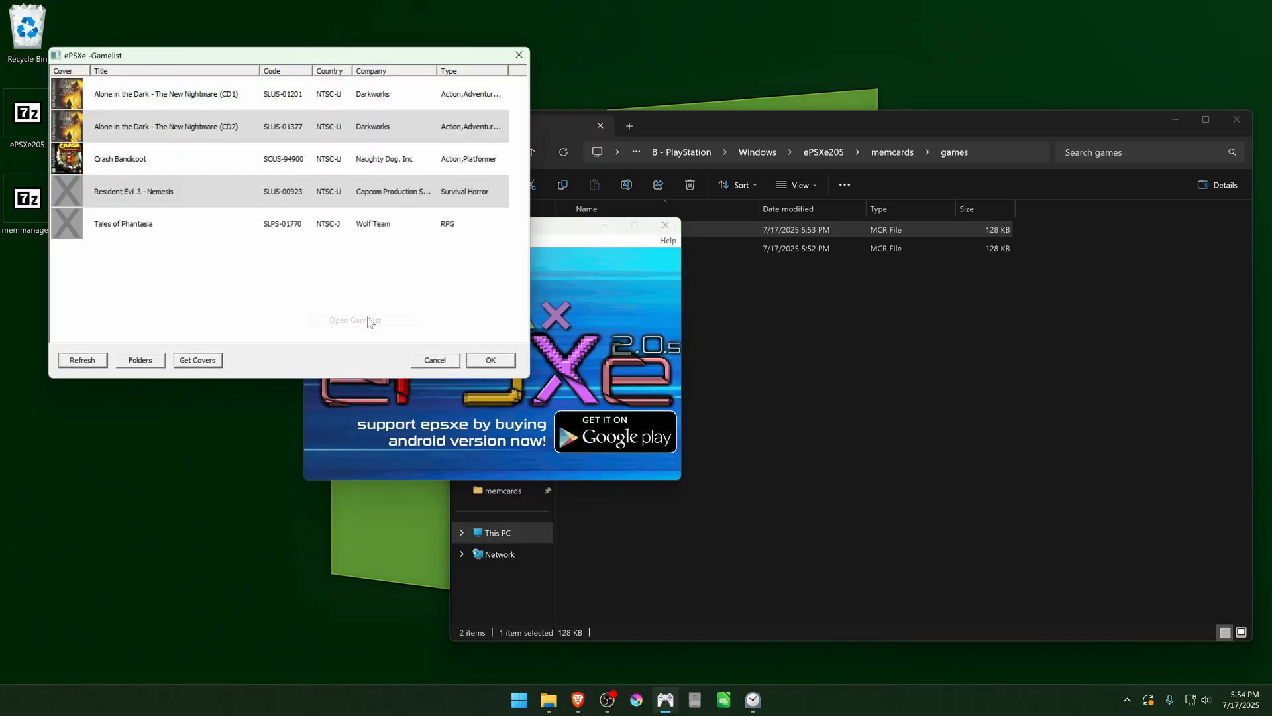